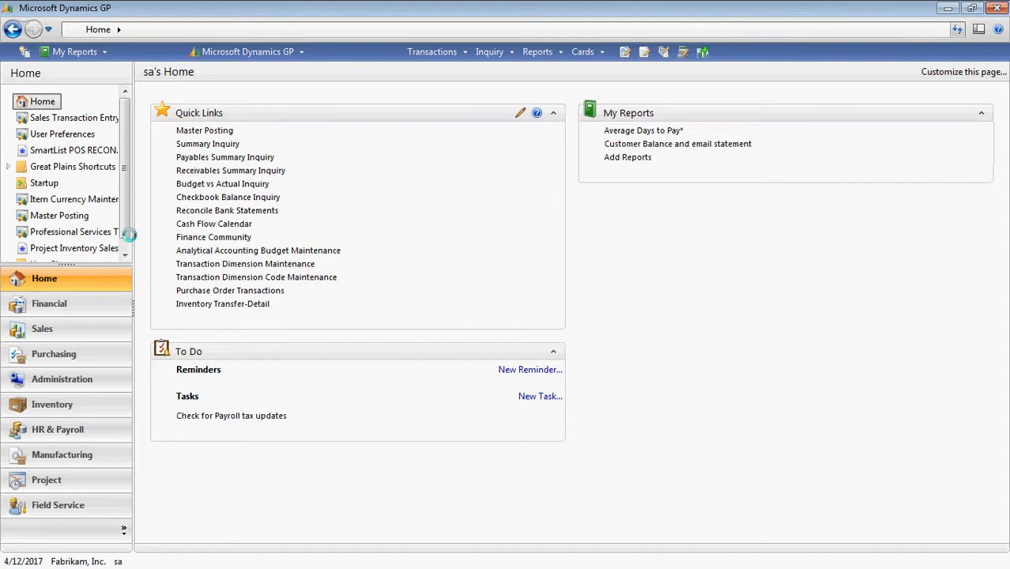
Step: Reach the Sales area and start a blank Sales Transaction Entry window
left_click(43, 327)
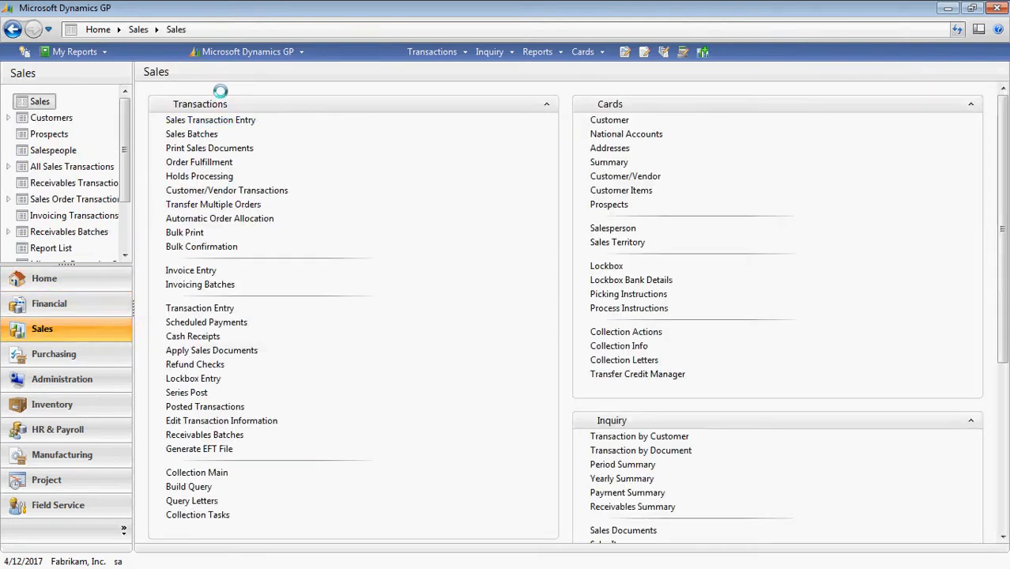
left_click(210, 120)
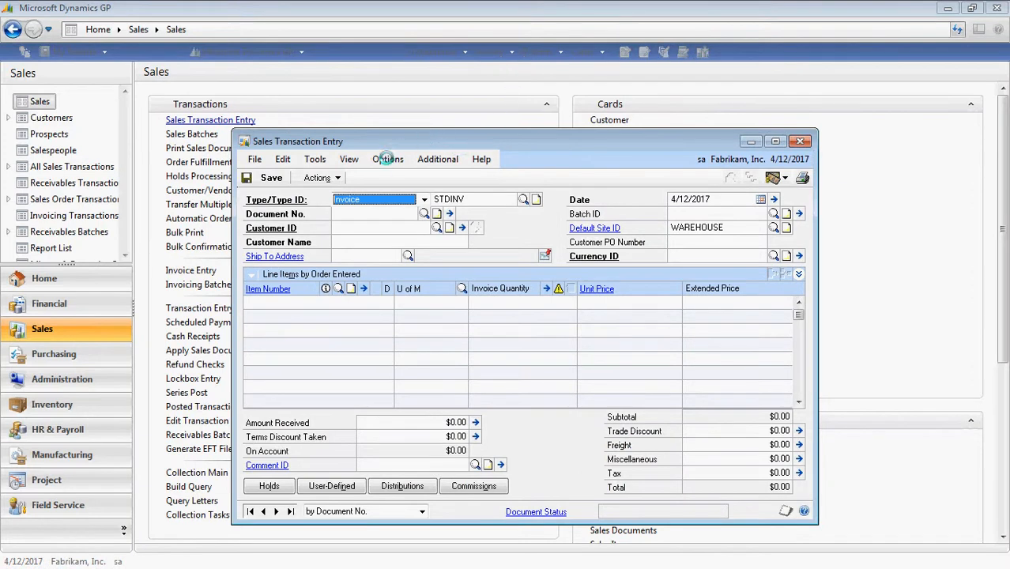
Step: Bring up Quick Print Setup from the Options menu of Sales Transaction Entry
left_click(387, 158)
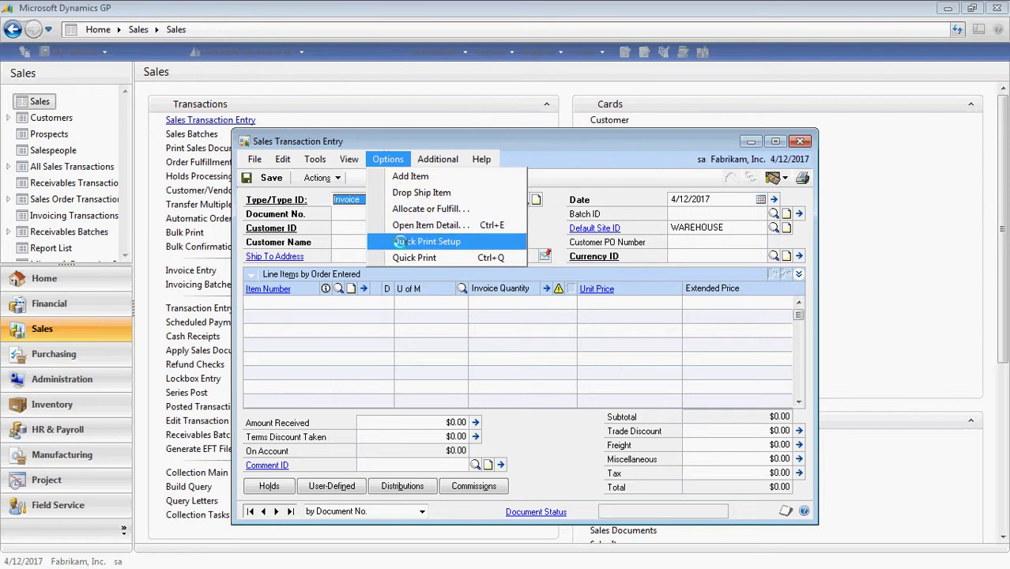
left_click(429, 240)
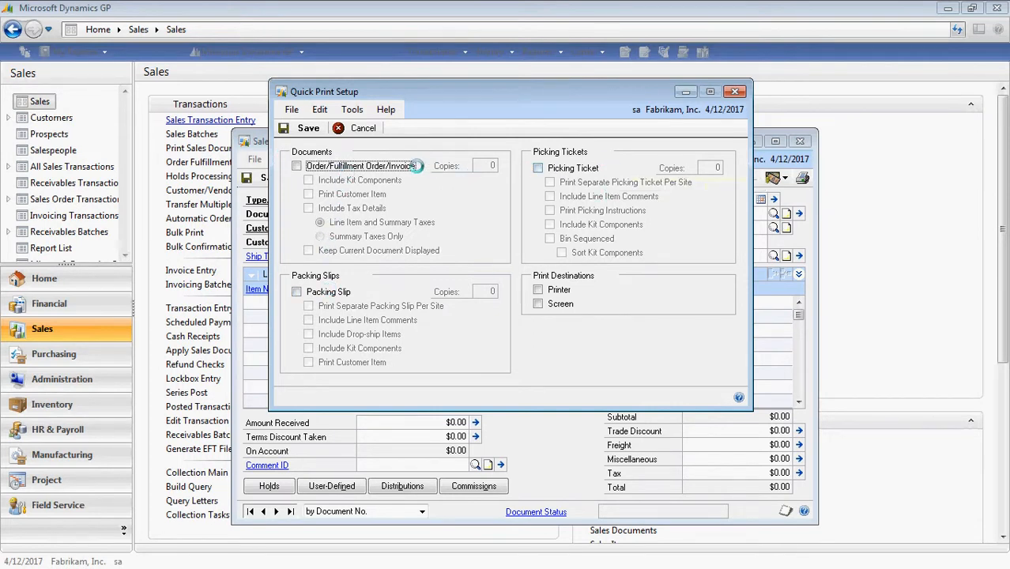
Step: Include Order/Fulfillment Order/Invoice documents, leaving Keep Current Document Displayed turned off
left_click(297, 166)
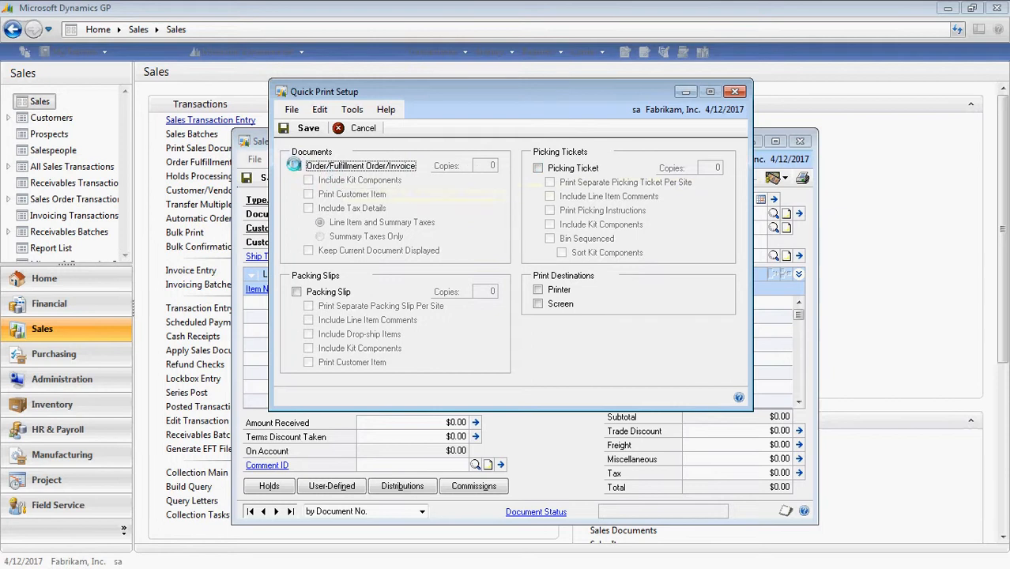
left_click(297, 166)
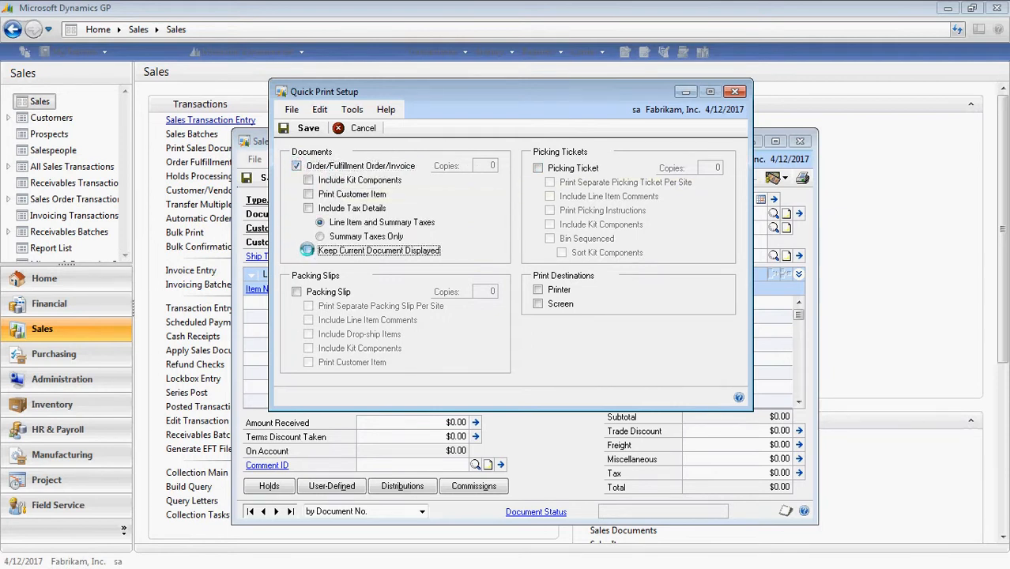
left_click(308, 249)
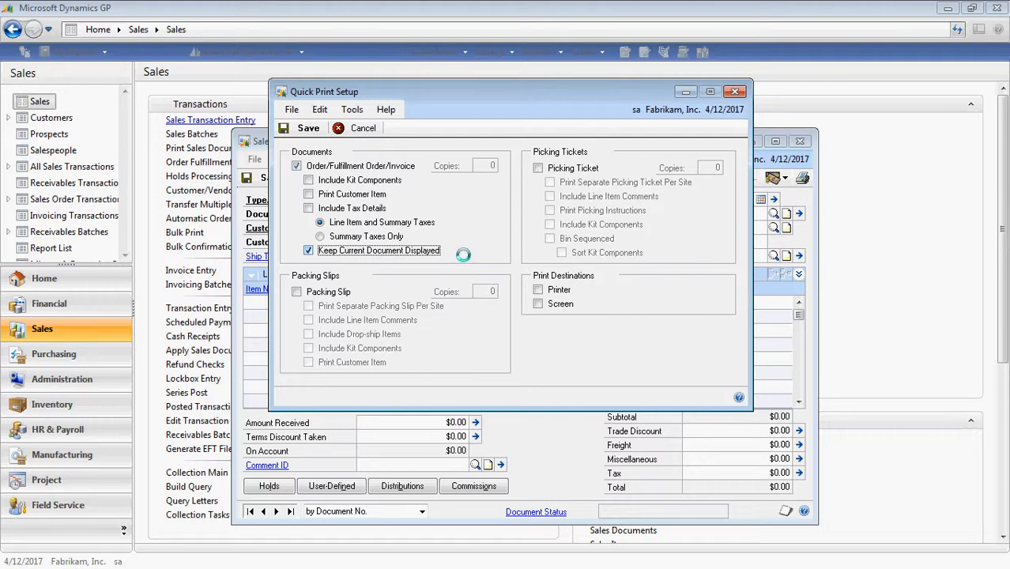
left_click(308, 250)
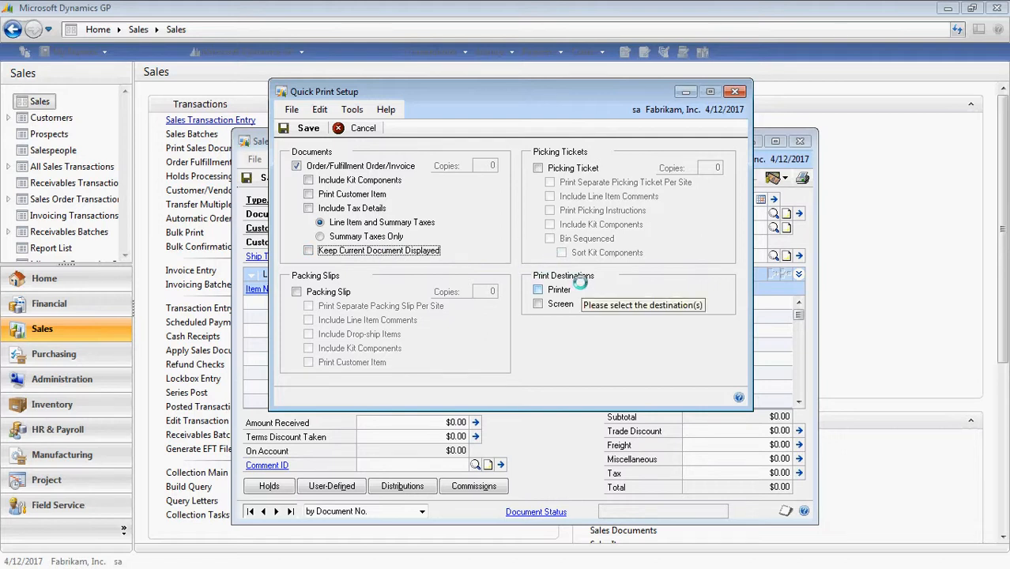
Step: Set the print destination to Screen, save the setup, and start looking up an existing invoice
left_click(537, 303)
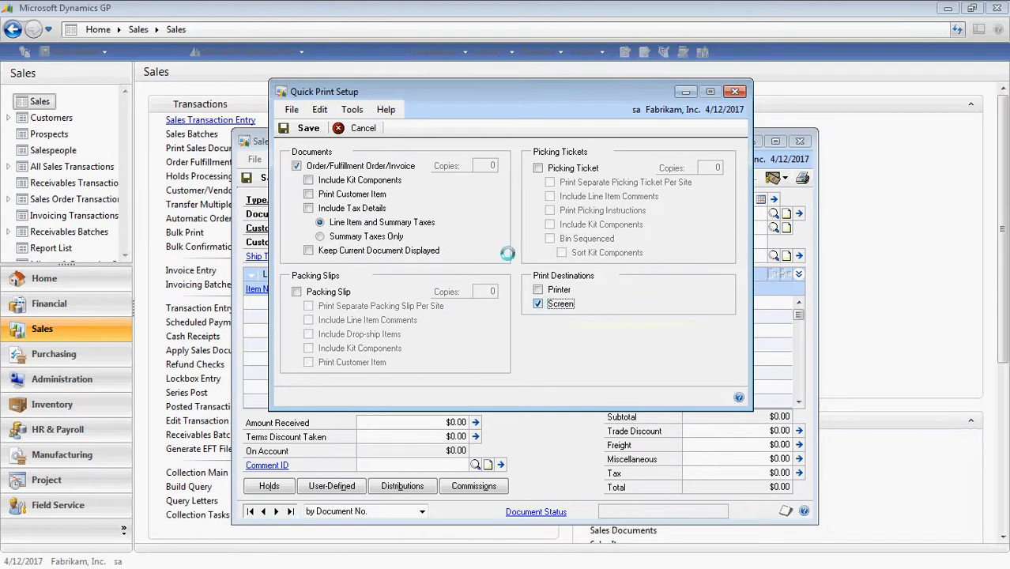
left_click(306, 127)
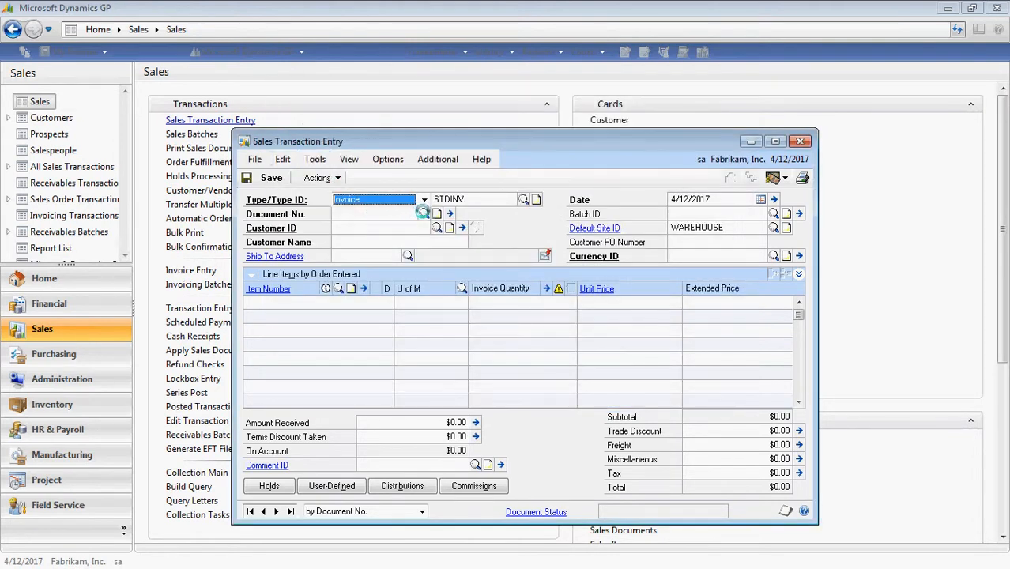
left_click(424, 213)
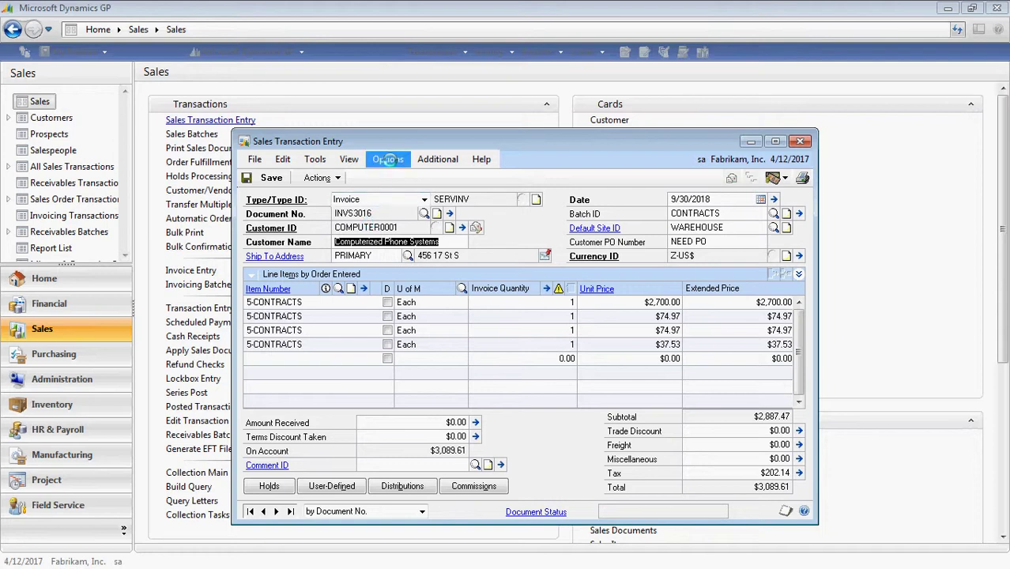
Step: With invoice INVS3016 loaded, reach the Options menu for Quick Print
left_click(387, 158)
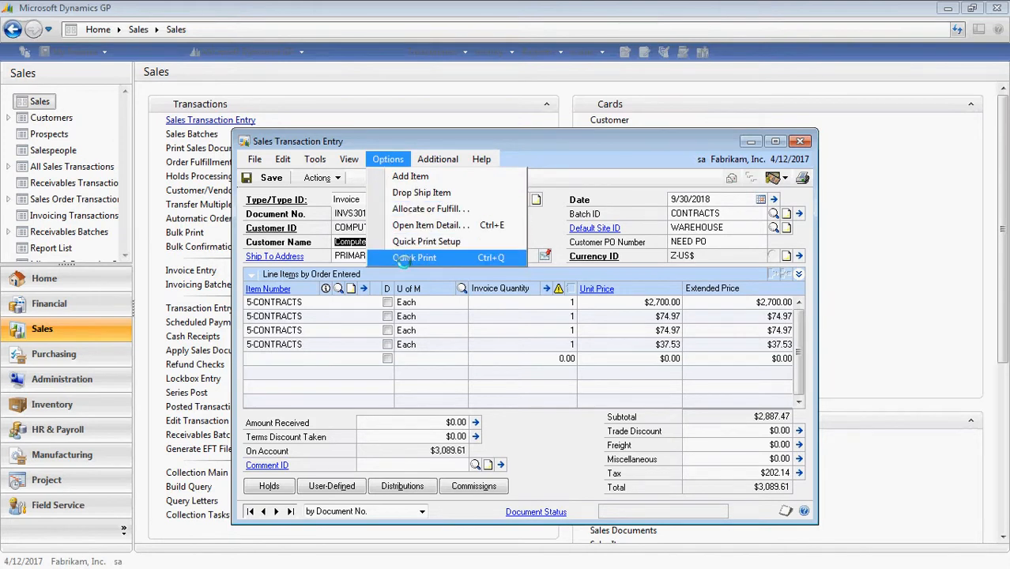